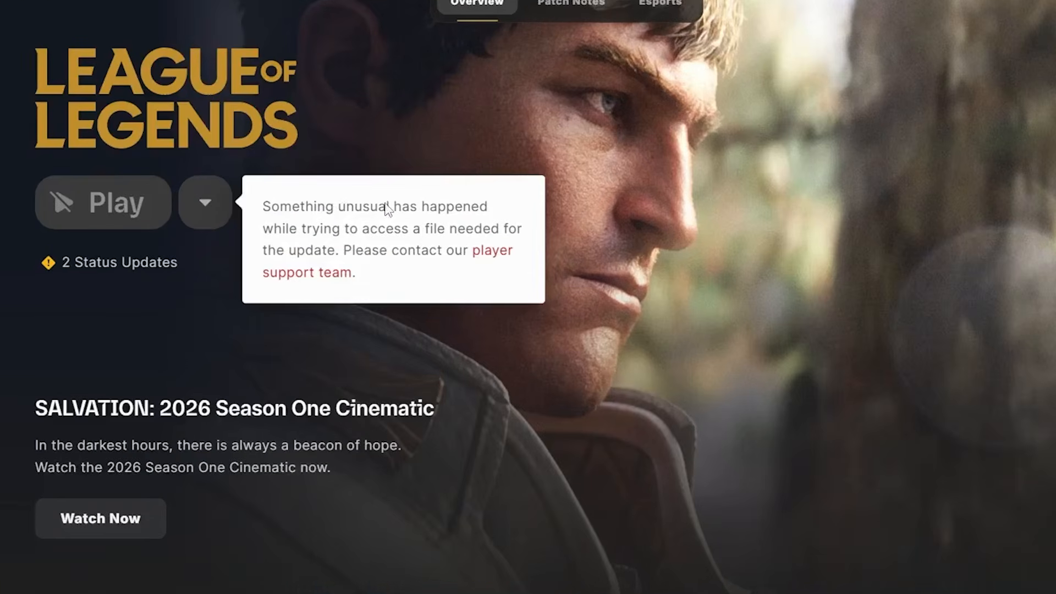
{"action": "mouse_move", "coordinate": [384, 230]}
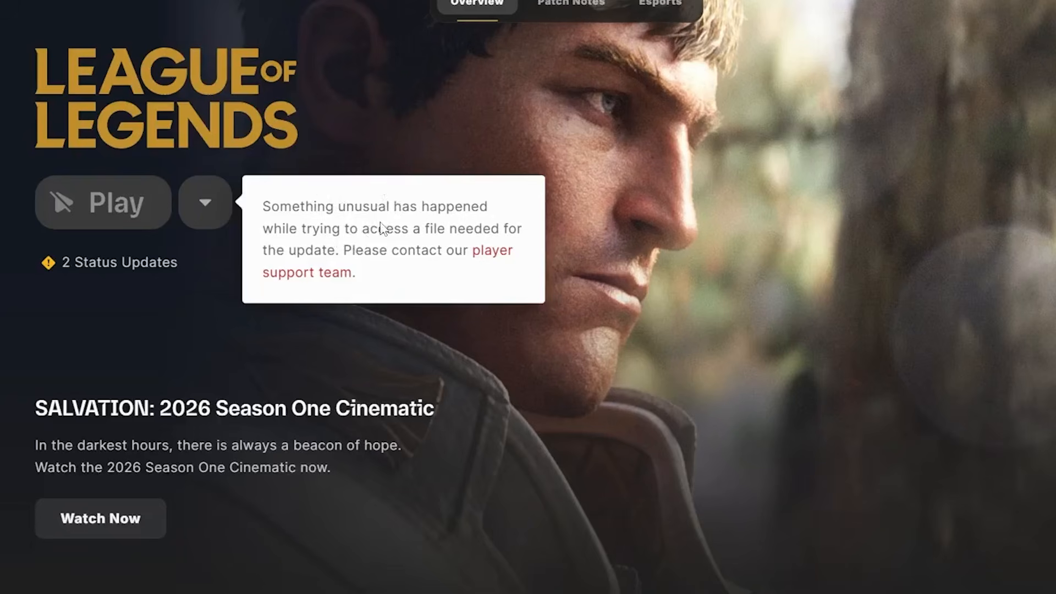
{"action": "mouse_move", "coordinate": [346, 245]}
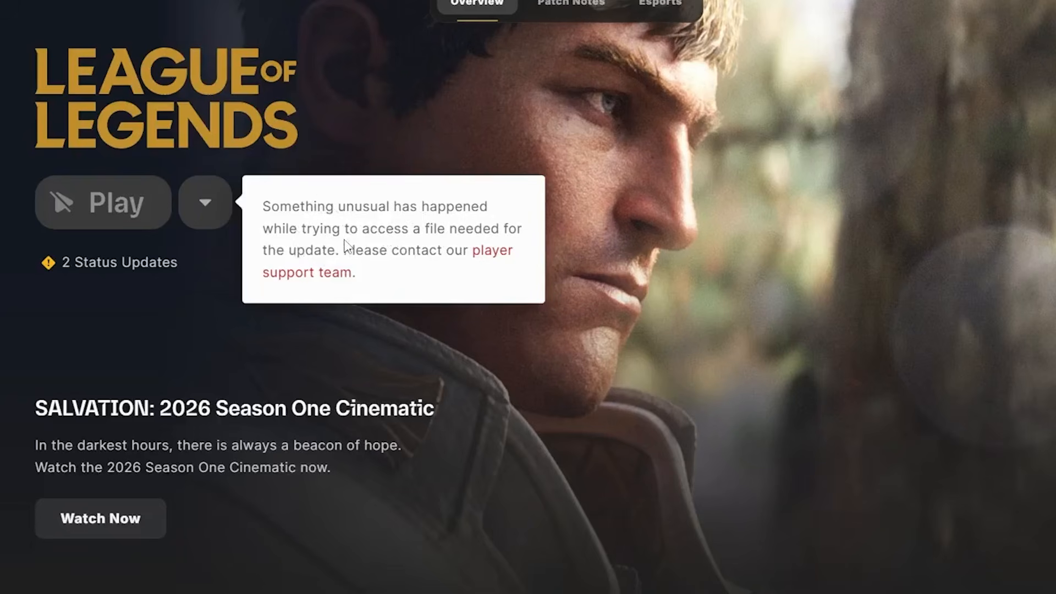
{"action": "mouse_move", "coordinate": [332, 278]}
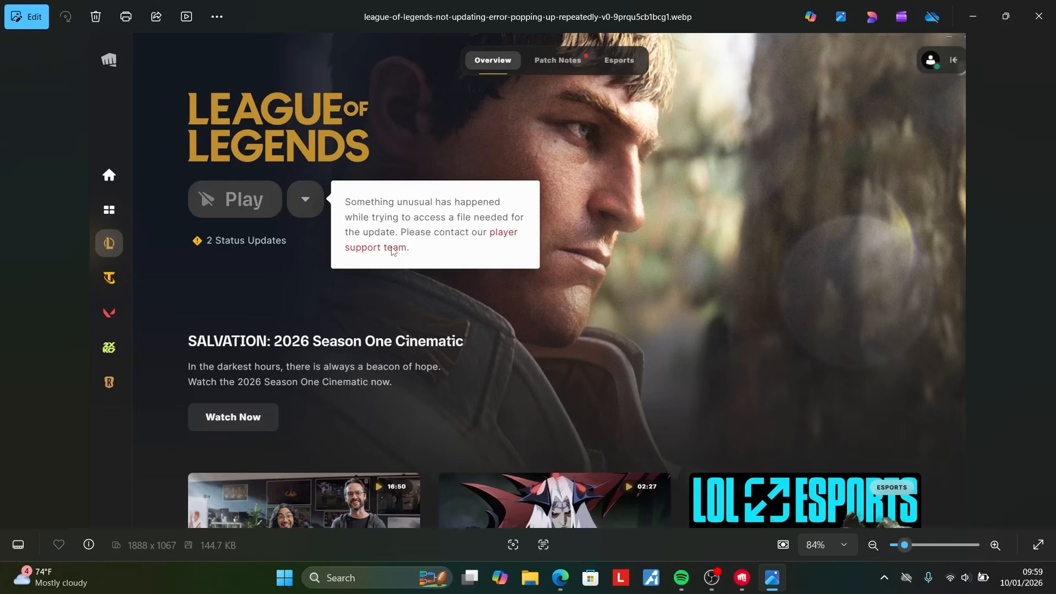
Step: Search Windows for 'services' to bring up the Services app with vgc in view
{"action": "type", "text": "services"}
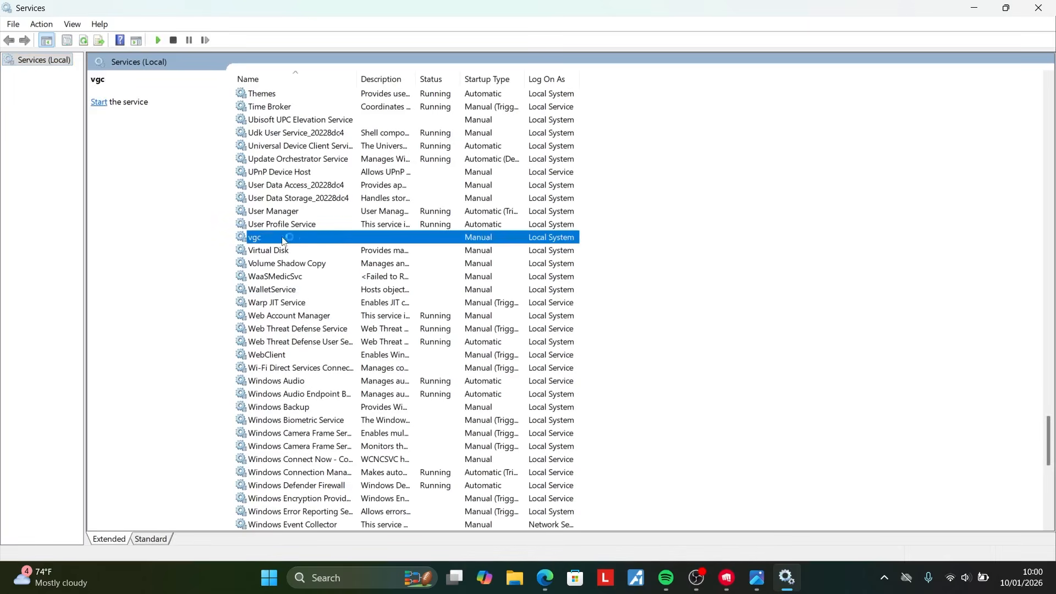
Step: Start the vgc service from its context menu so its status shows Running
{"action": "right_click", "coordinate": [281, 238]}
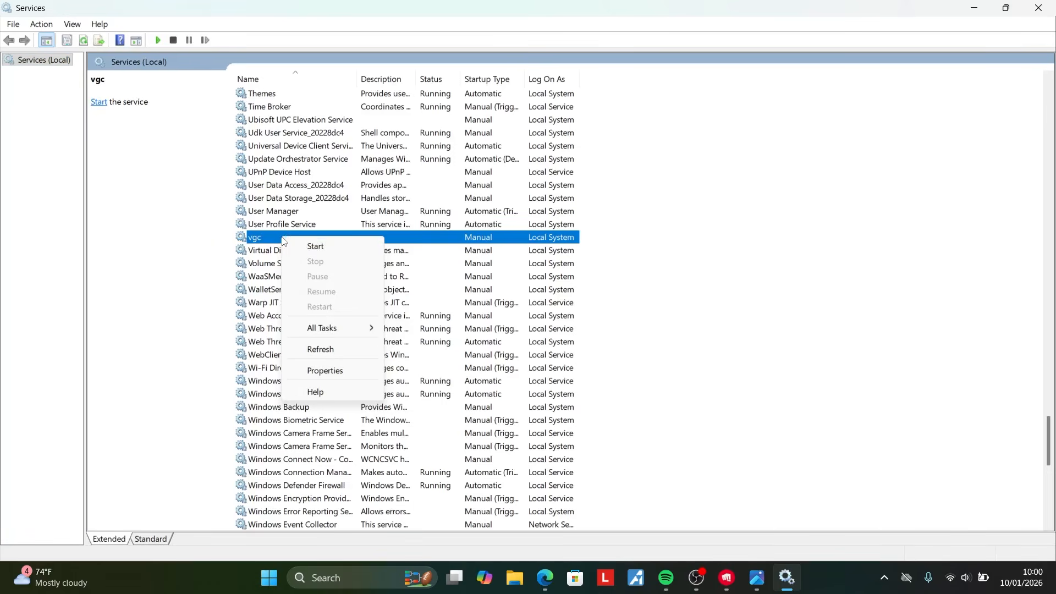
{"action": "mouse_move", "coordinate": [316, 247]}
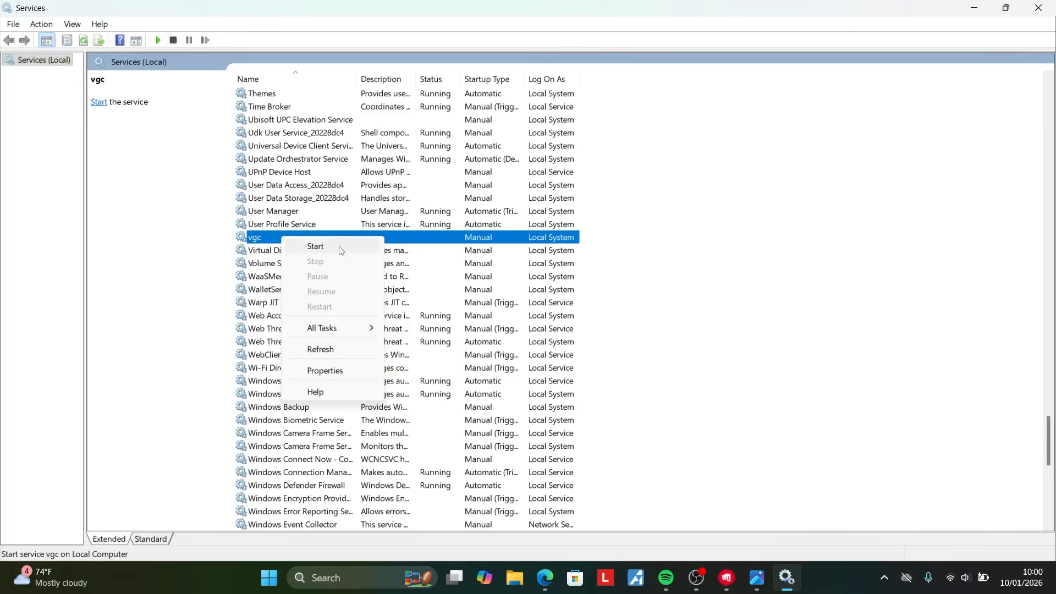
{"action": "mouse_move", "coordinate": [344, 251]}
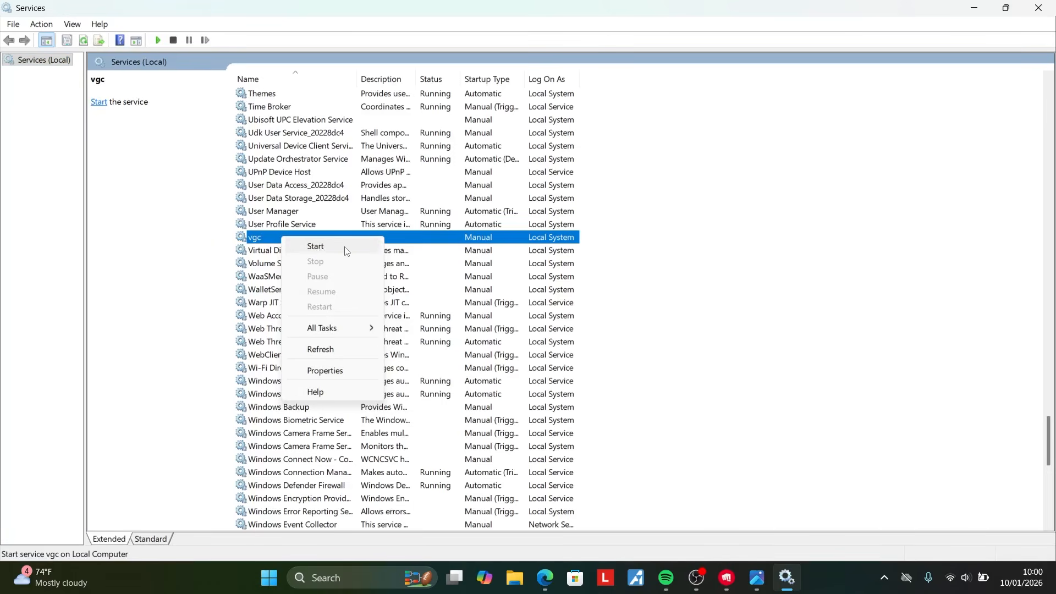
{"action": "mouse_move", "coordinate": [314, 262]}
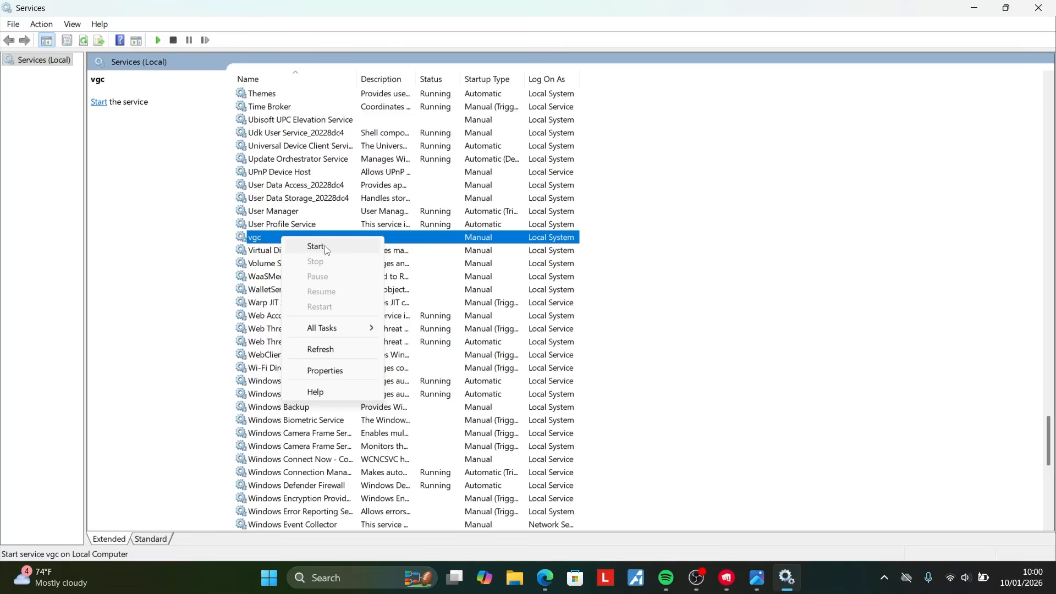
{"action": "mouse_move", "coordinate": [335, 249]}
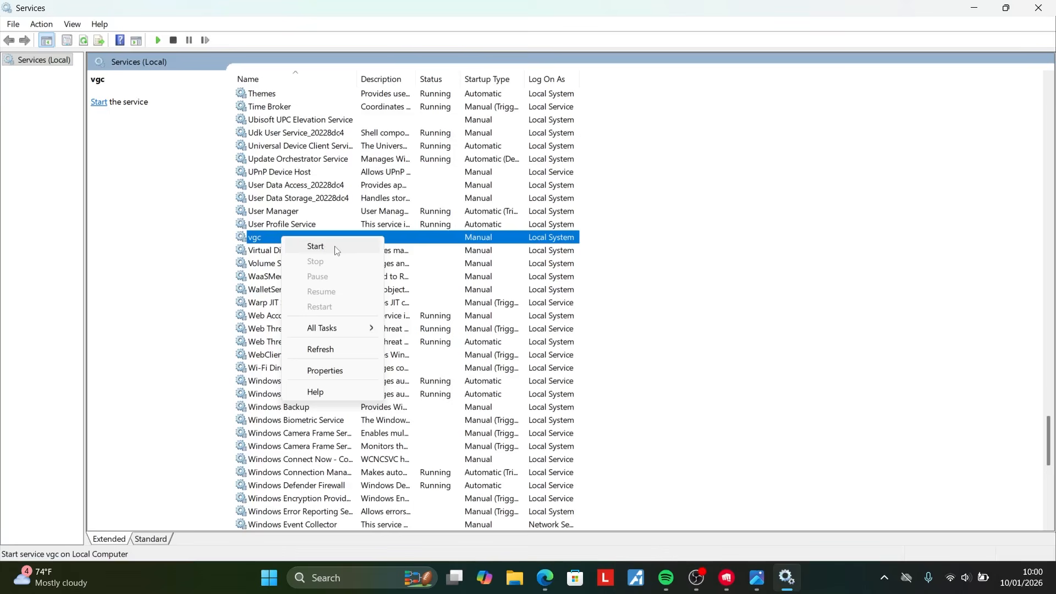
{"action": "mouse_move", "coordinate": [311, 248]}
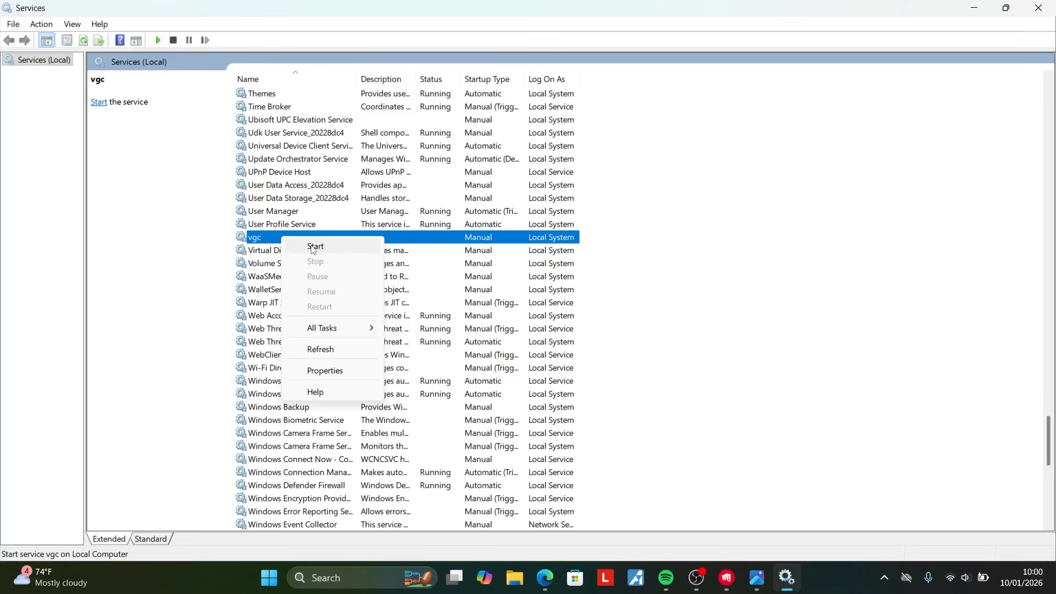
{"action": "mouse_move", "coordinate": [331, 248]}
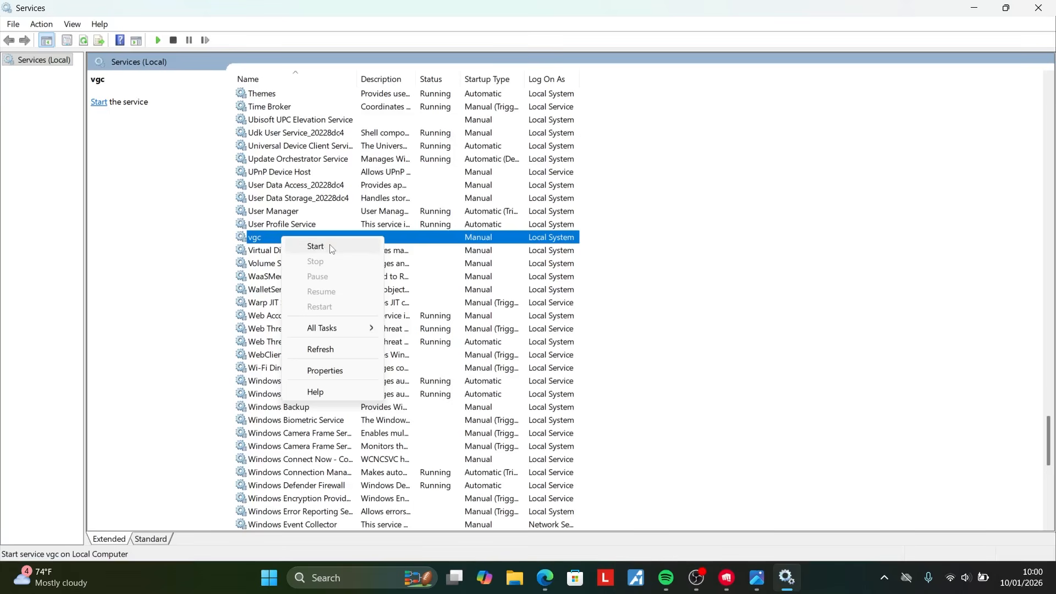
{"action": "mouse_move", "coordinate": [317, 247]}
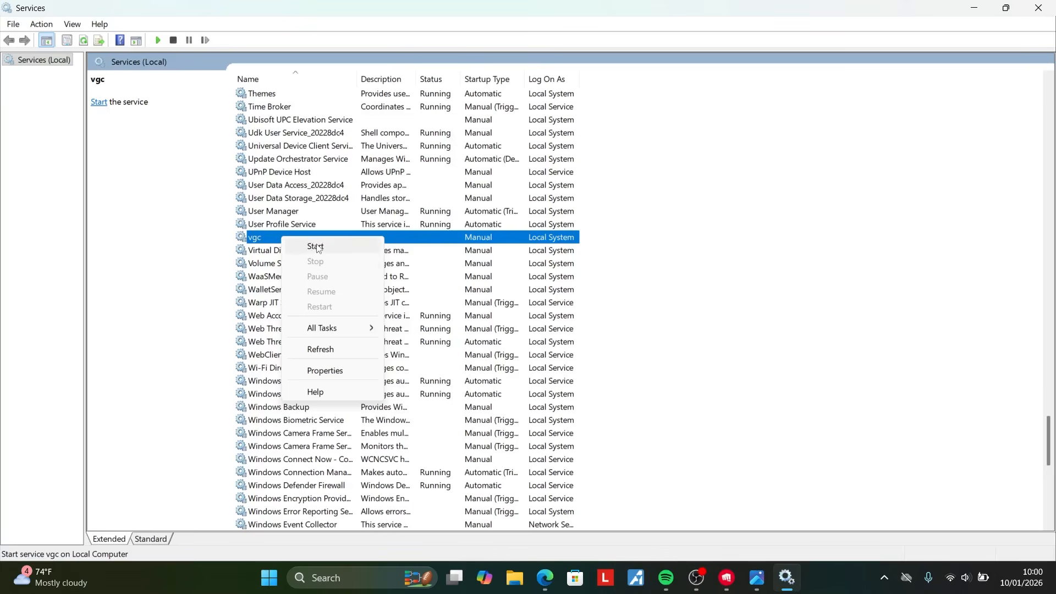
{"action": "left_click", "coordinate": [315, 246]}
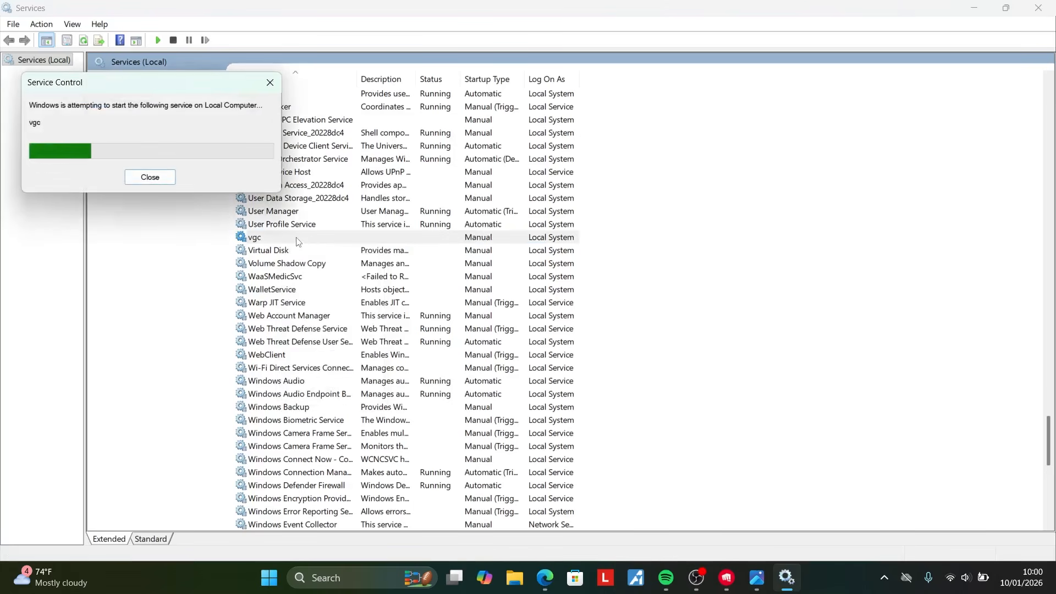
{"action": "left_click", "coordinate": [149, 177]}
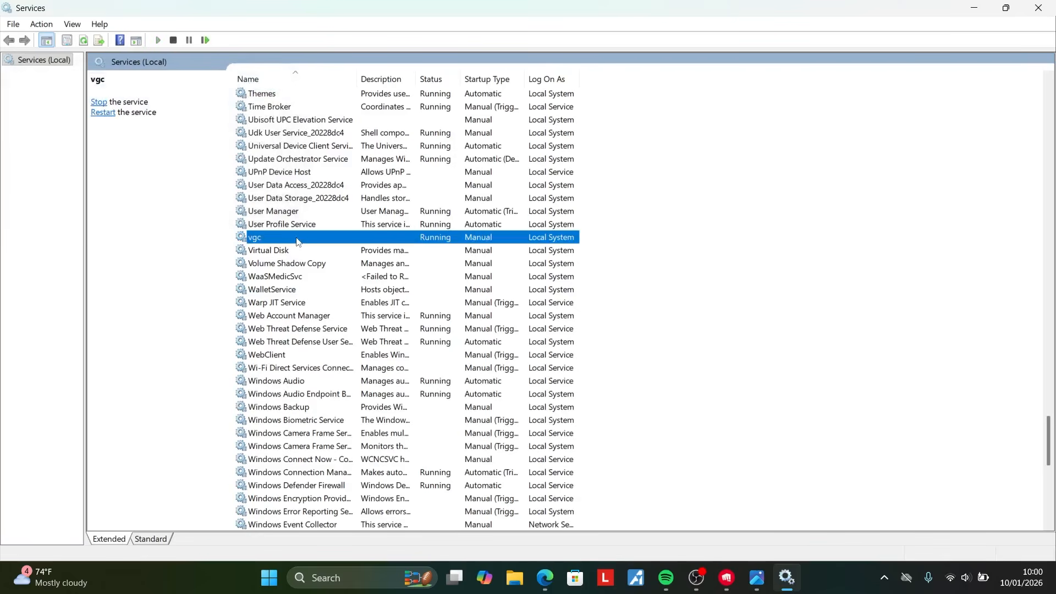
{"action": "mouse_move", "coordinate": [259, 241]}
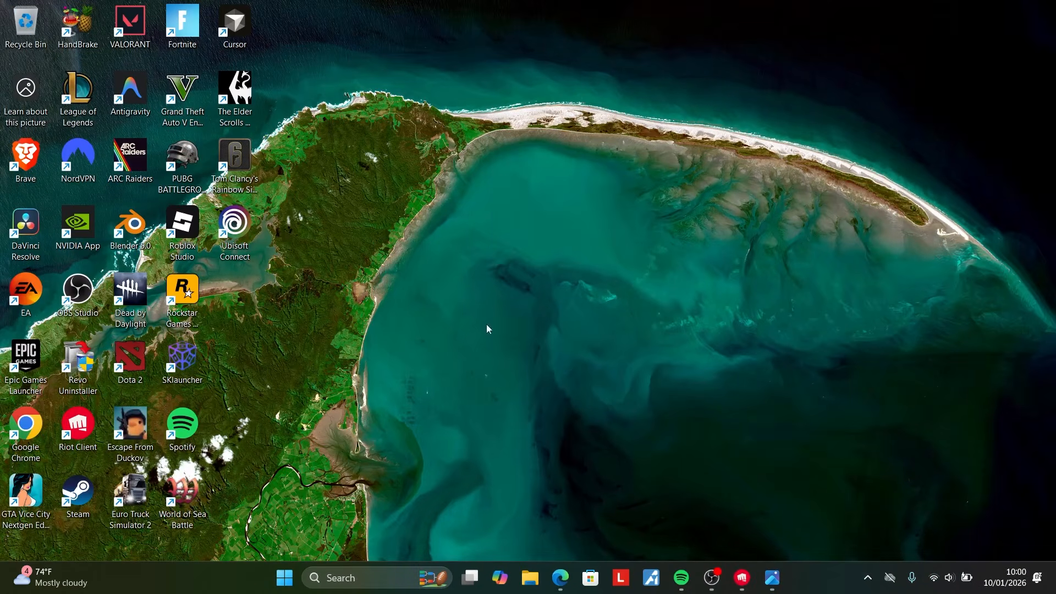
{"action": "mouse_move", "coordinate": [868, 583]}
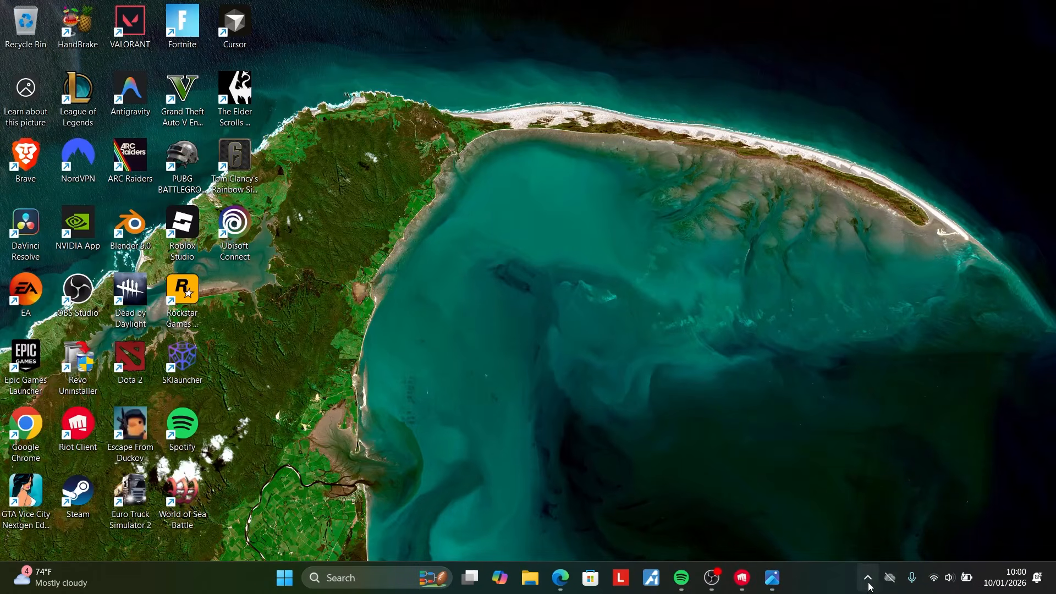
Step: Exit the background Riot Client from its system tray icon
{"action": "left_click", "coordinate": [867, 577]}
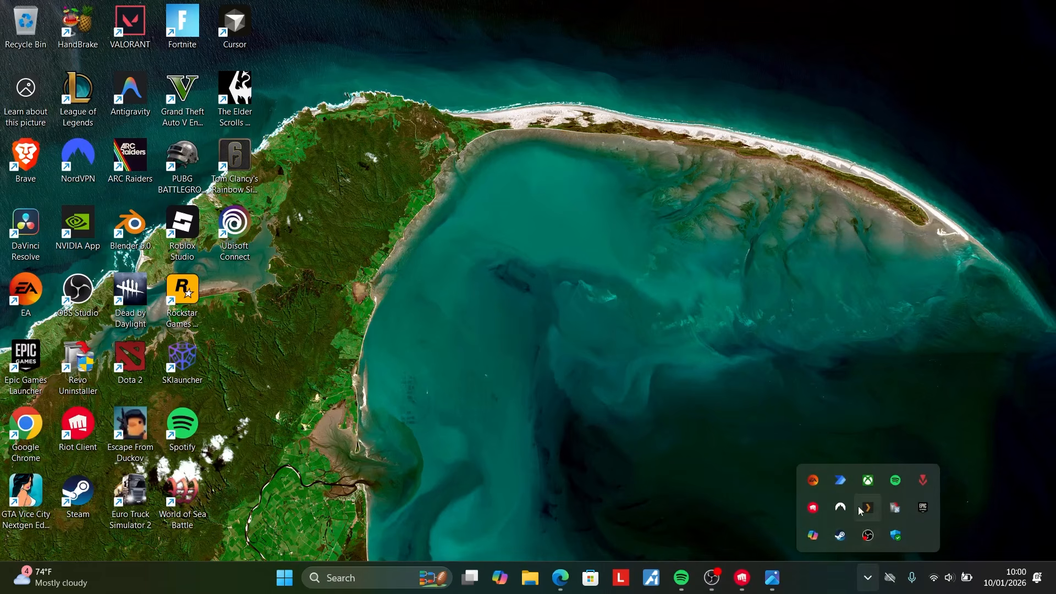
{"action": "mouse_move", "coordinate": [812, 508]}
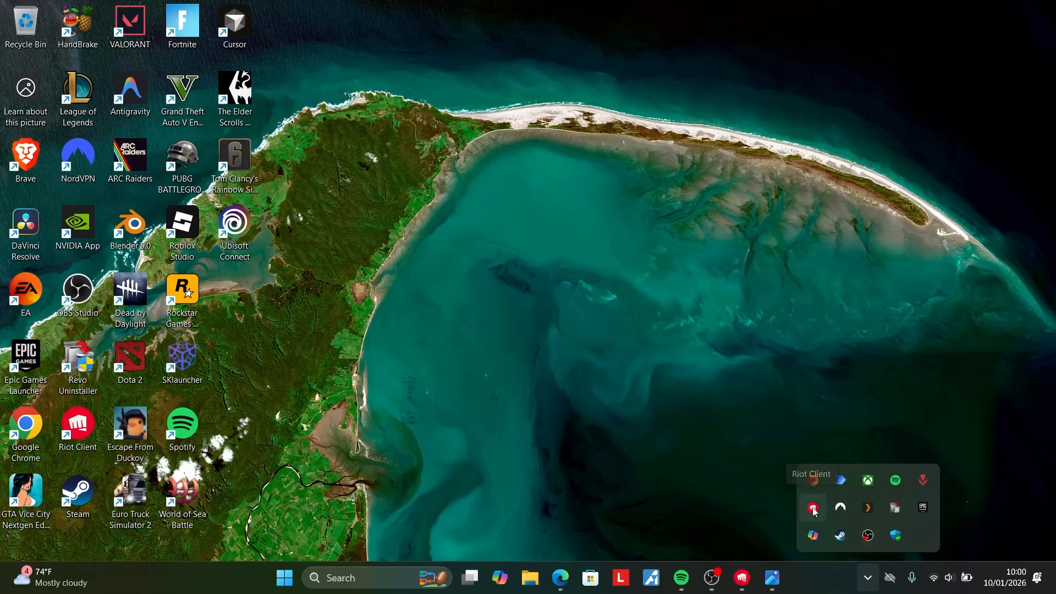
{"action": "right_click", "coordinate": [813, 508]}
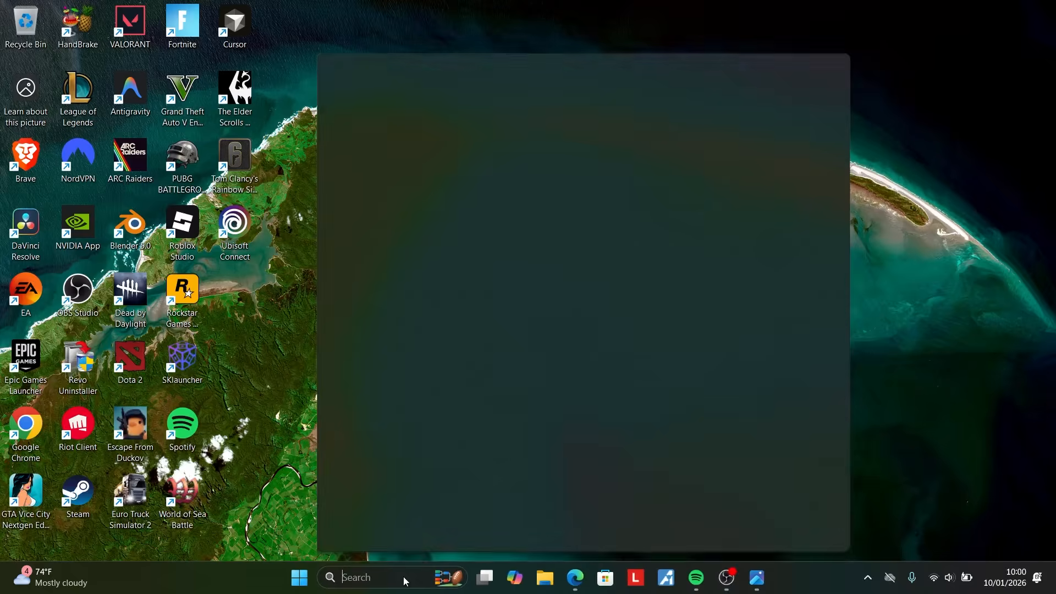
Step: Find 'riot client' in Windows Search and run it as administrator
{"action": "type", "text": "riot client"}
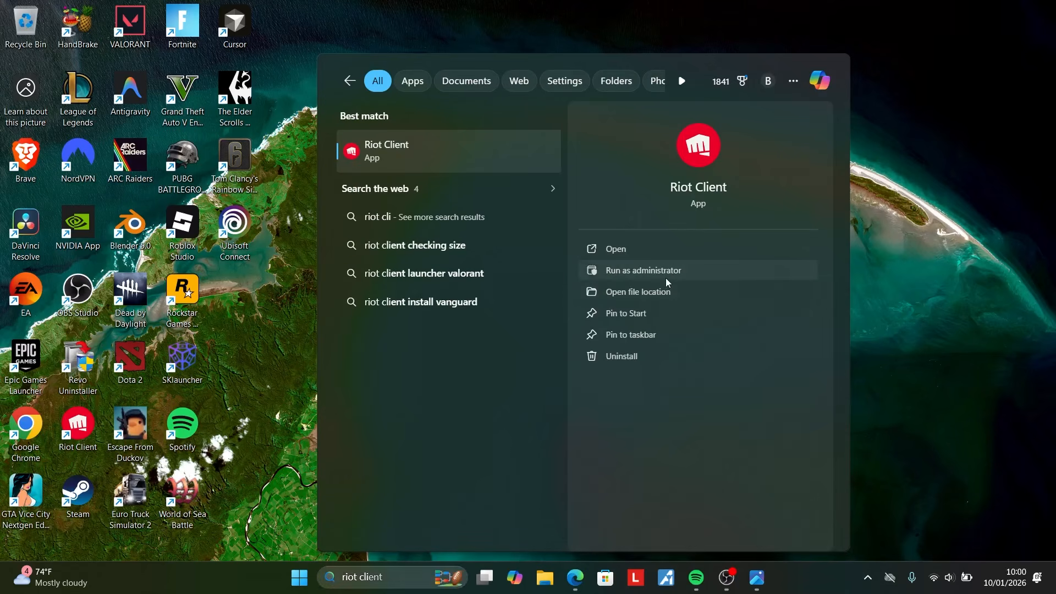
{"action": "left_click", "coordinate": [386, 150]}
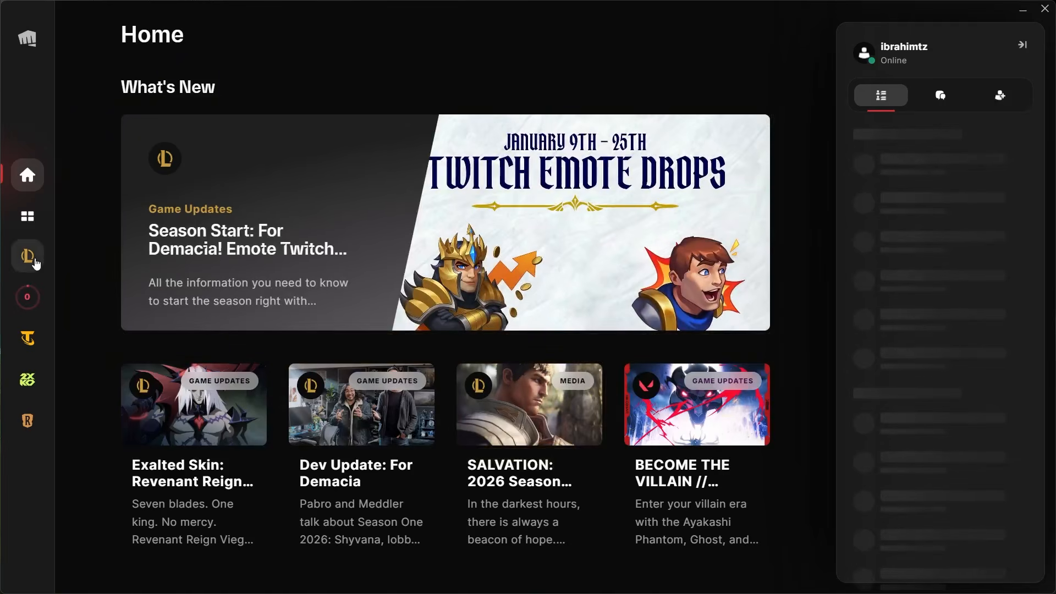
Step: Confirm VALORANT's update is downloading on its page via League of Legends, then close Riot Client
{"action": "left_click", "coordinate": [27, 297]}
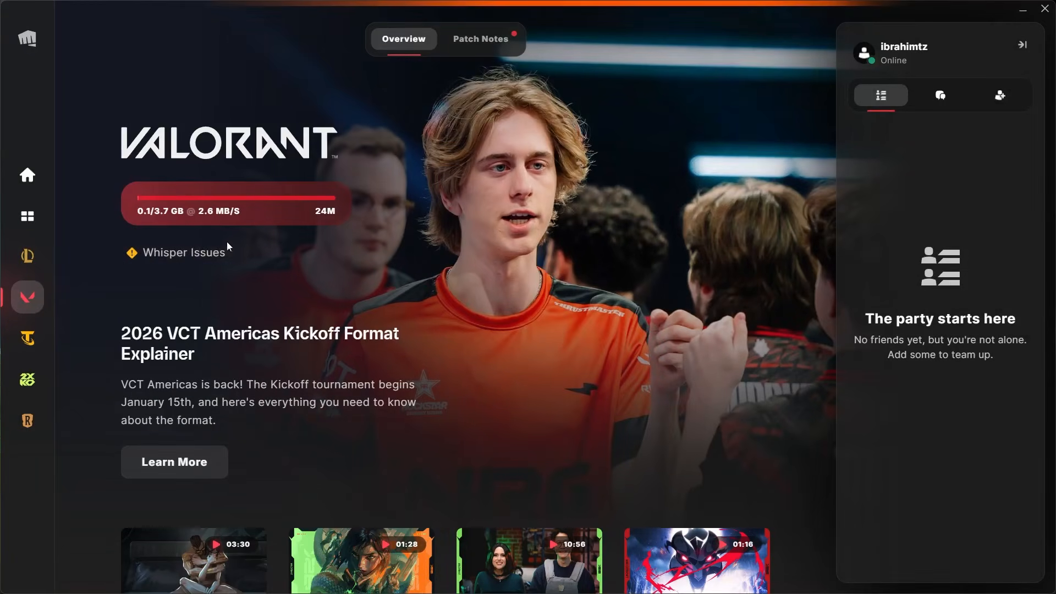
{"action": "mouse_move", "coordinate": [197, 274]}
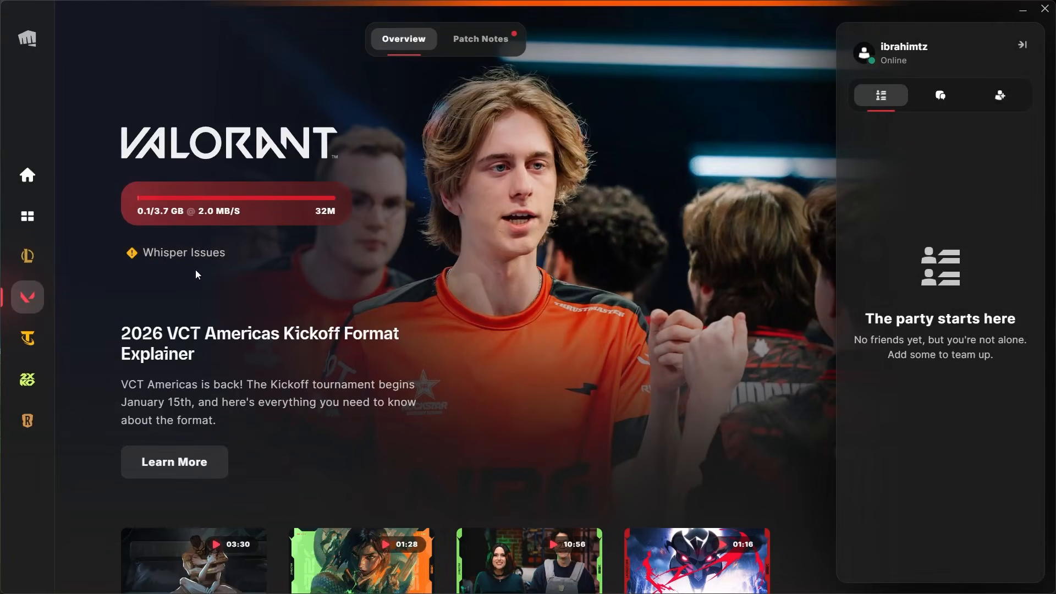
{"action": "left_click", "coordinate": [27, 256]}
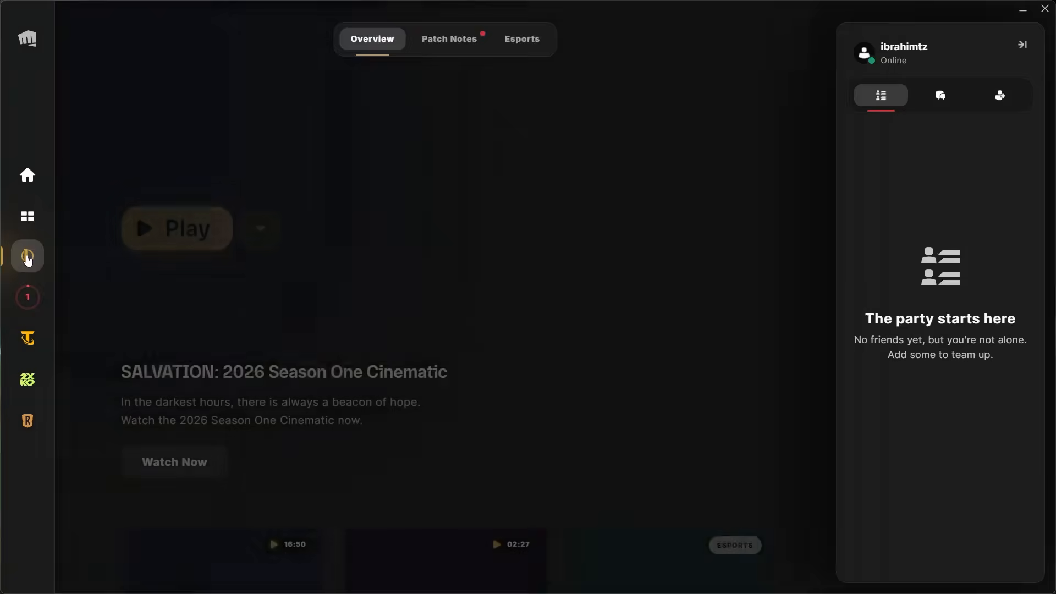
{"action": "left_click", "coordinate": [27, 257]}
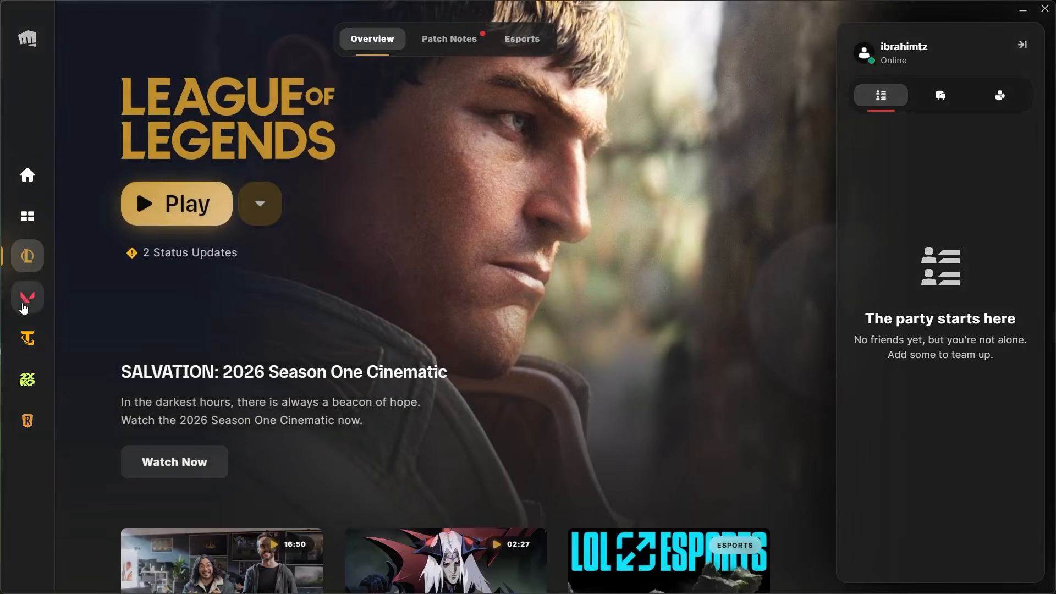
{"action": "left_click", "coordinate": [26, 297]}
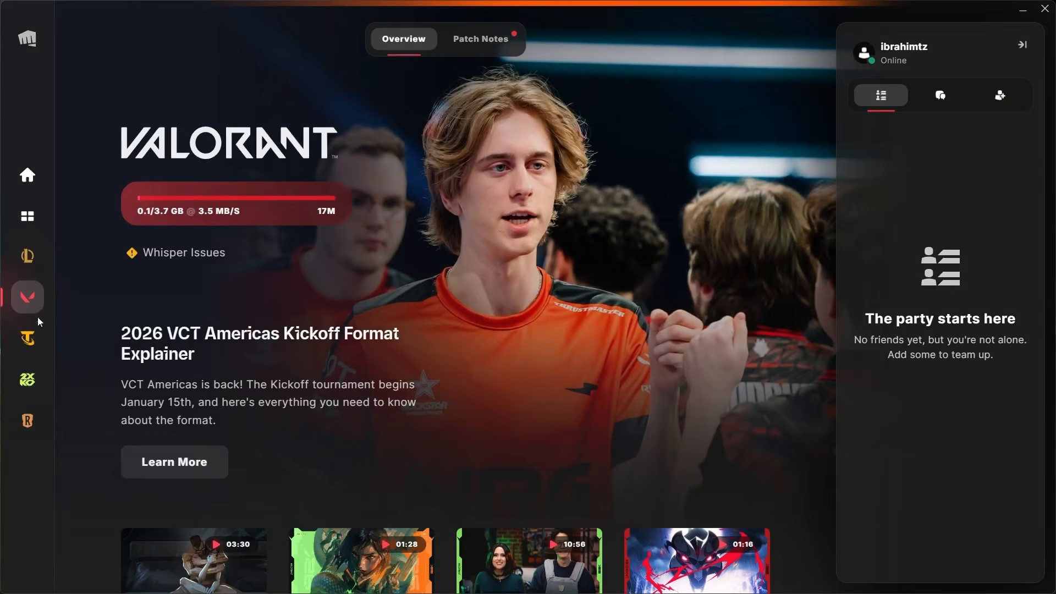
{"action": "mouse_move", "coordinate": [485, 361]}
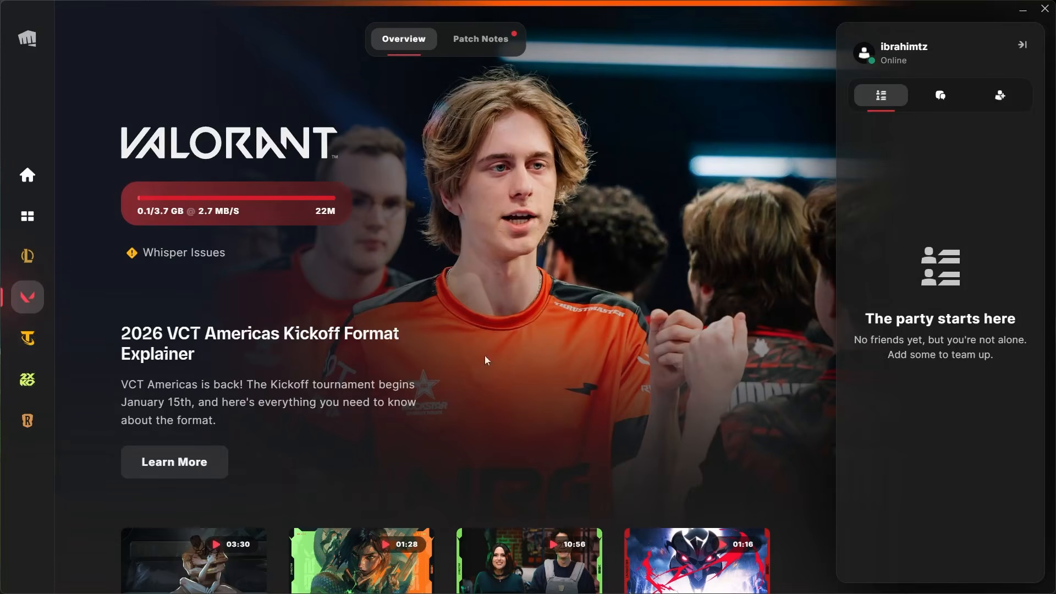
{"action": "left_click", "coordinate": [1021, 9]}
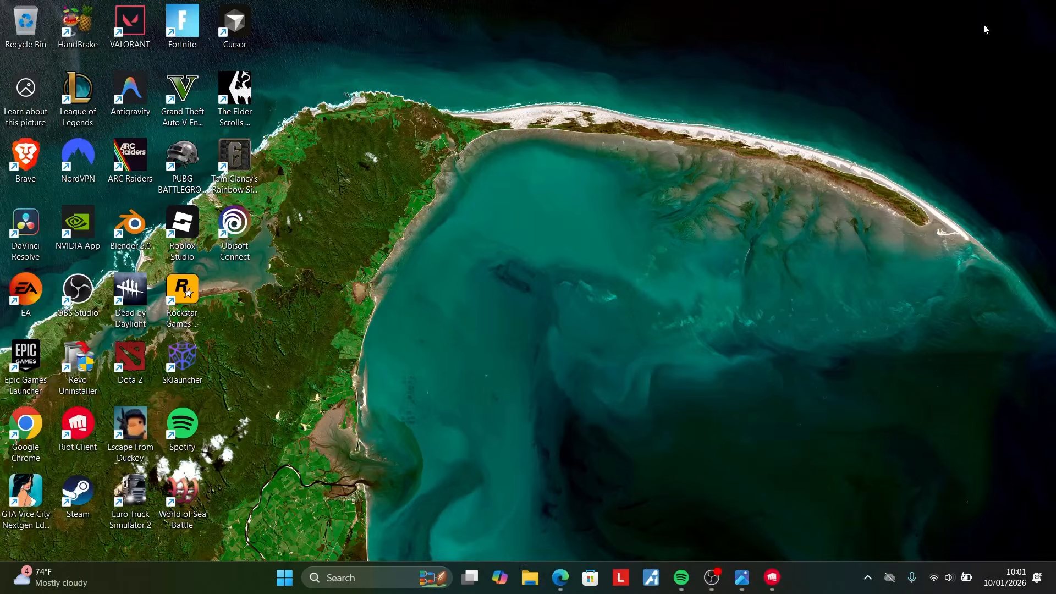